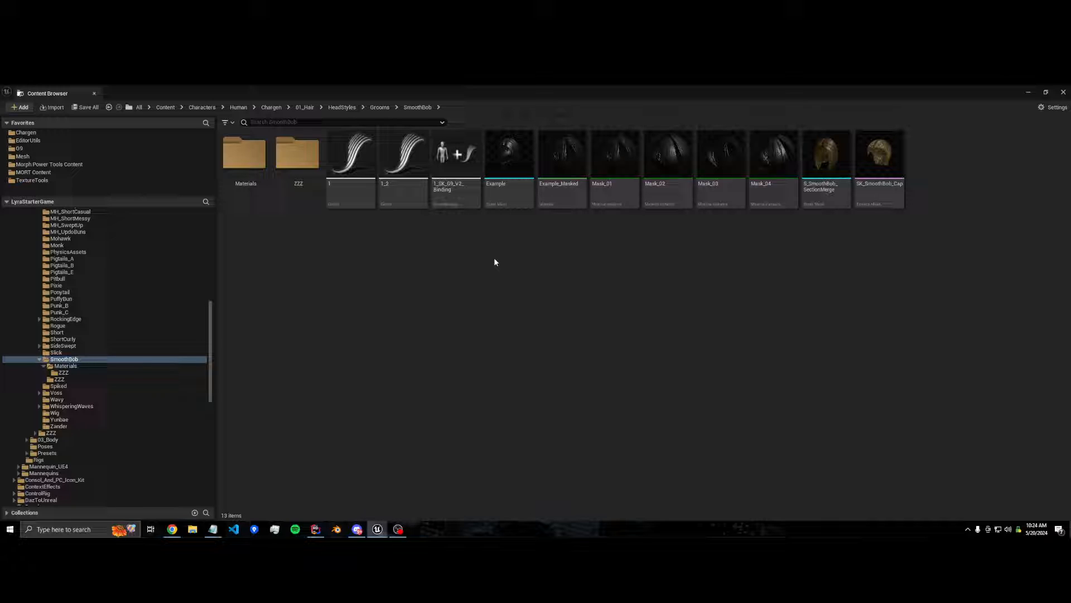
pyautogui.moveTo(479, 253)
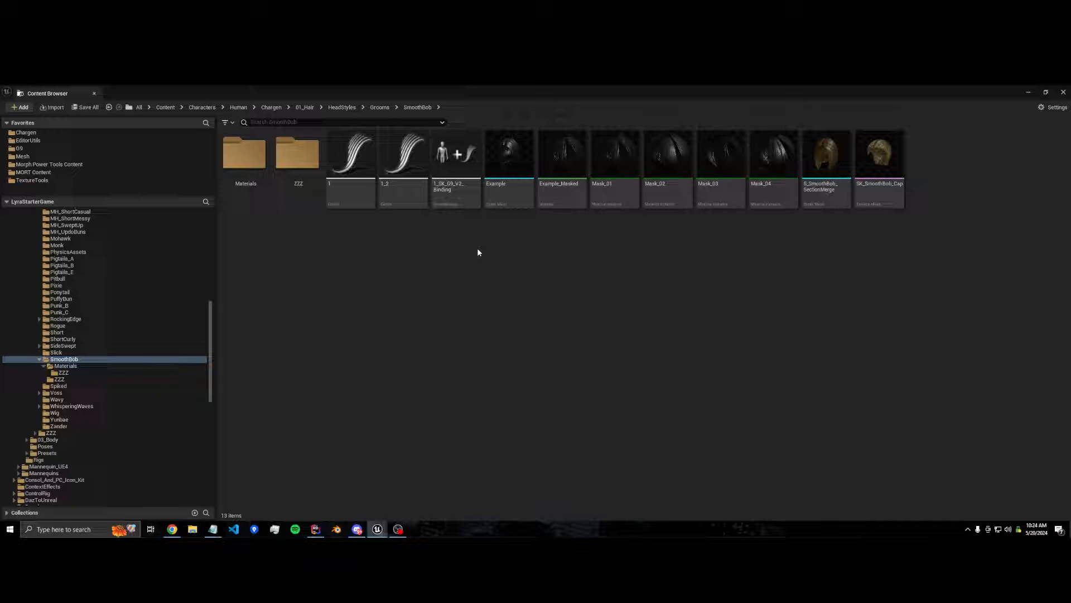
pyautogui.moveTo(829, 232)
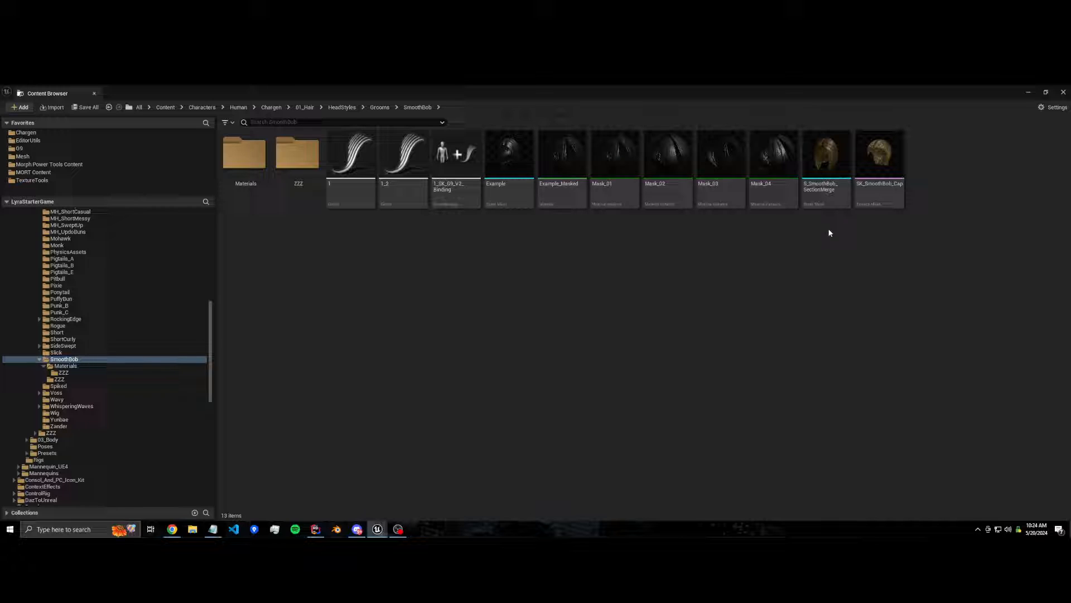
pyautogui.moveTo(694, 277)
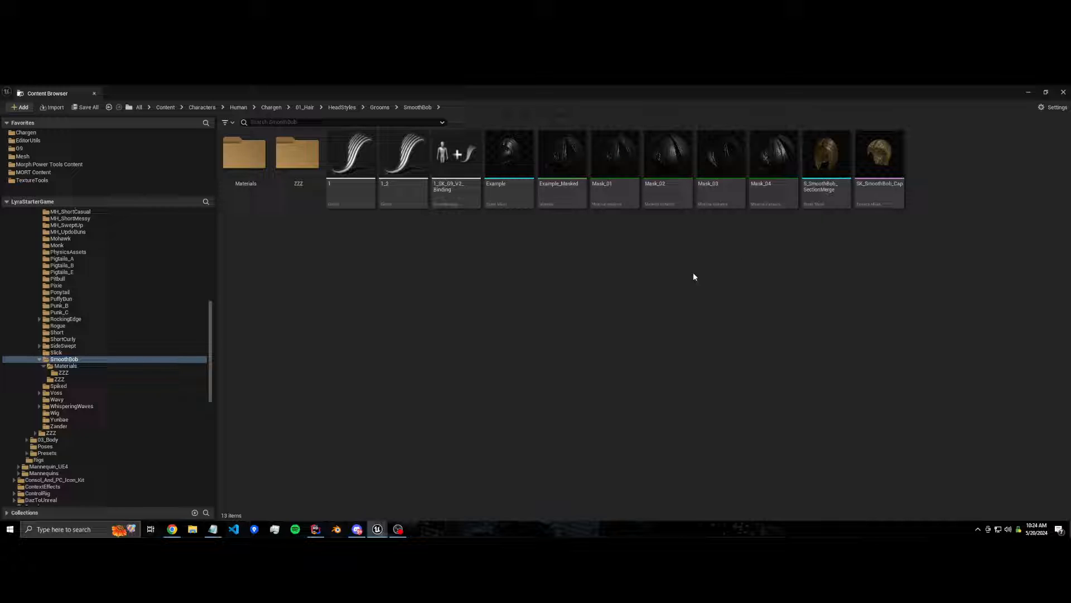
pyautogui.moveTo(689, 274)
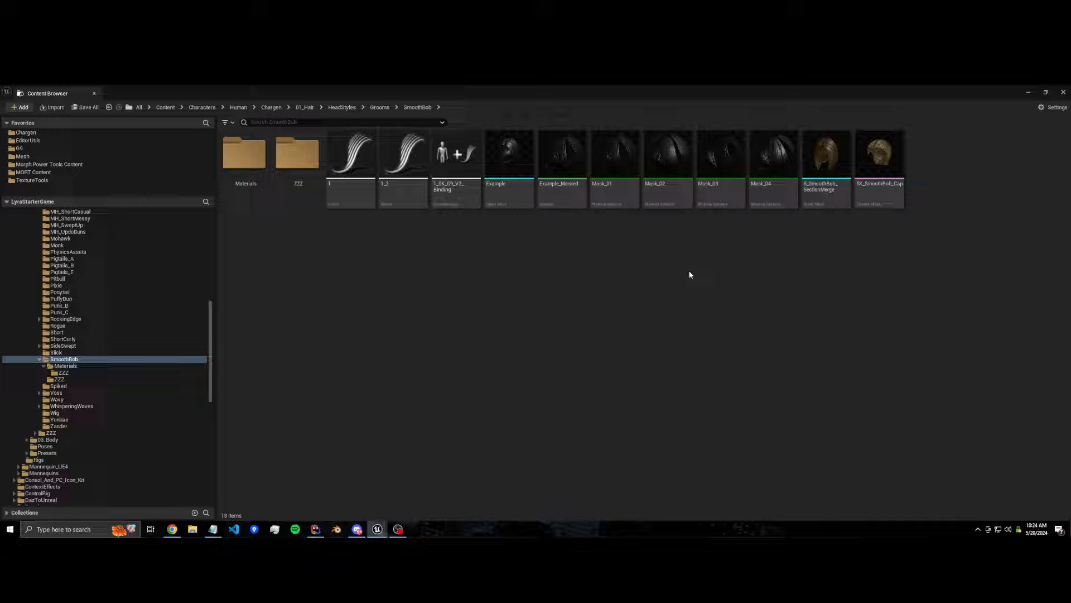
pyautogui.moveTo(349, 154)
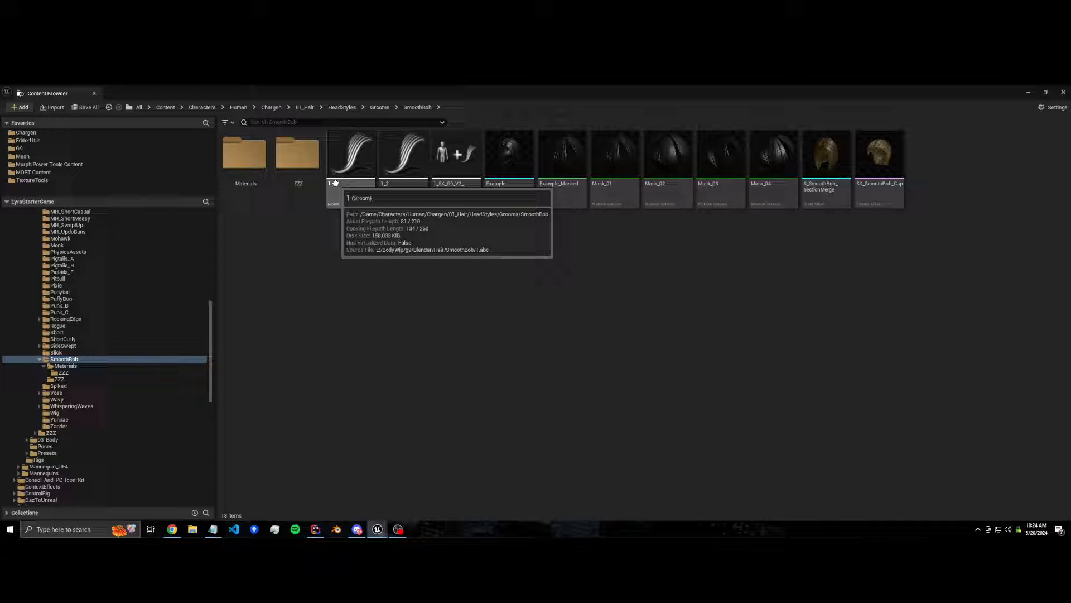
# Inspect the Example hair mesh's materials and locate Mask_01 in the SmoothBob folder
pyautogui.doubleClick(351, 153)
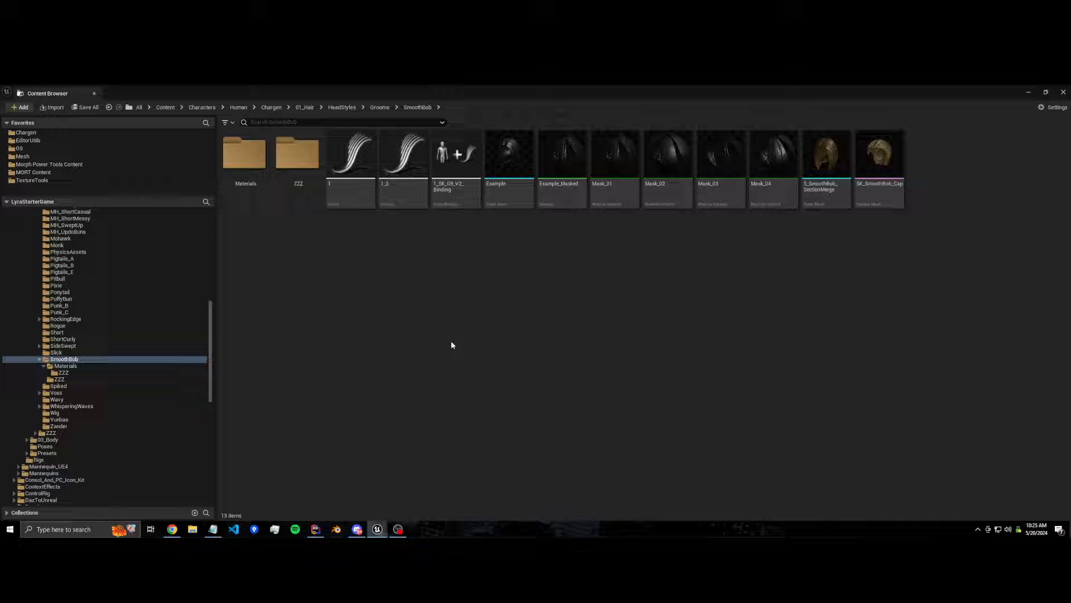
pyautogui.moveTo(509, 157)
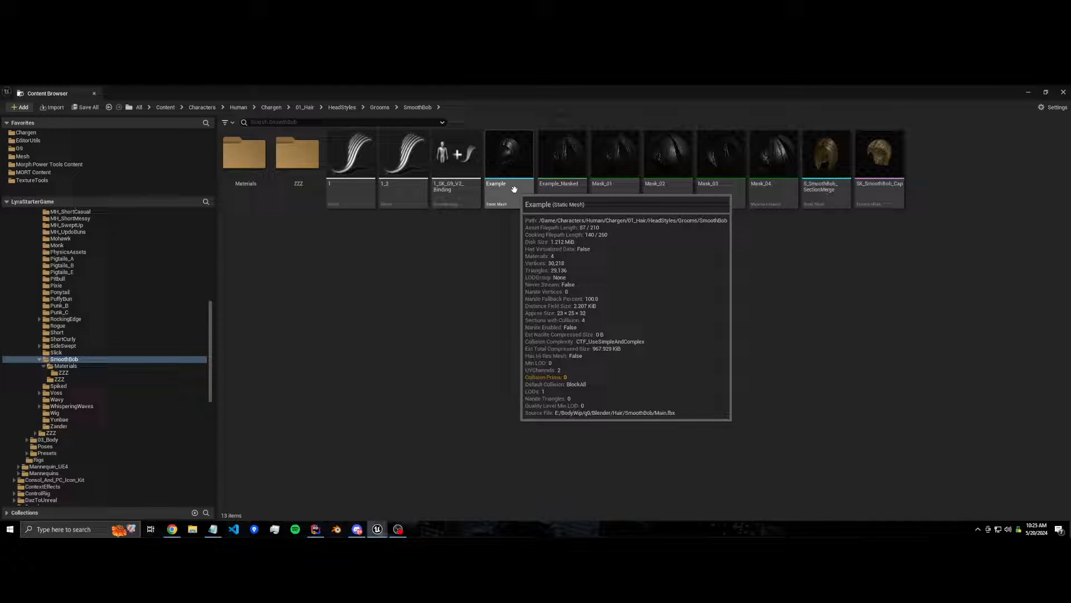
pyautogui.doubleClick(509, 153)
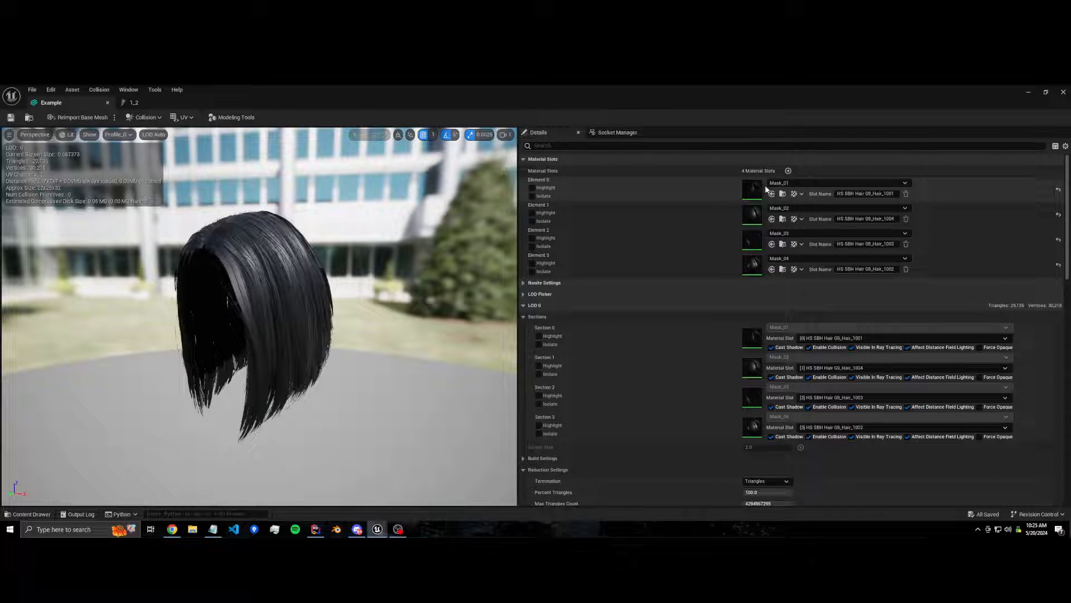
pyautogui.moveTo(782, 193)
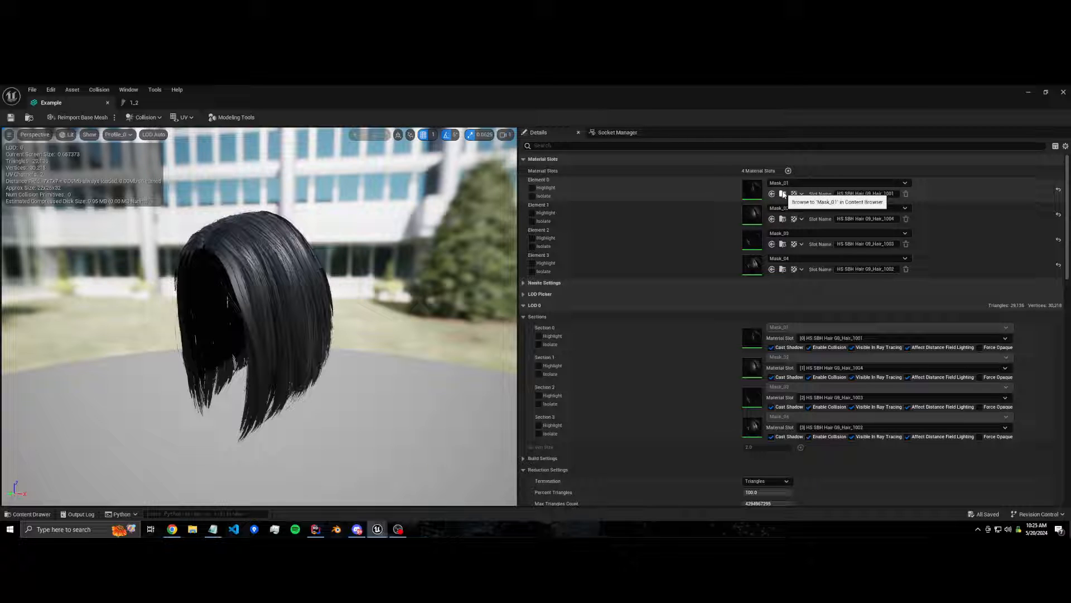
pyautogui.click(772, 193)
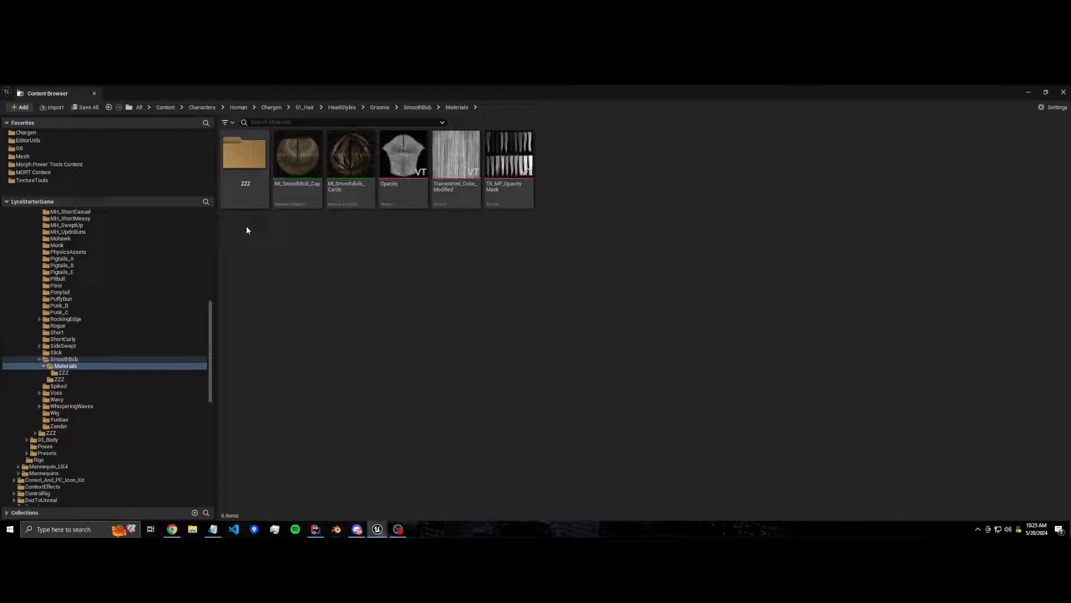
pyautogui.doubleClick(244, 152)
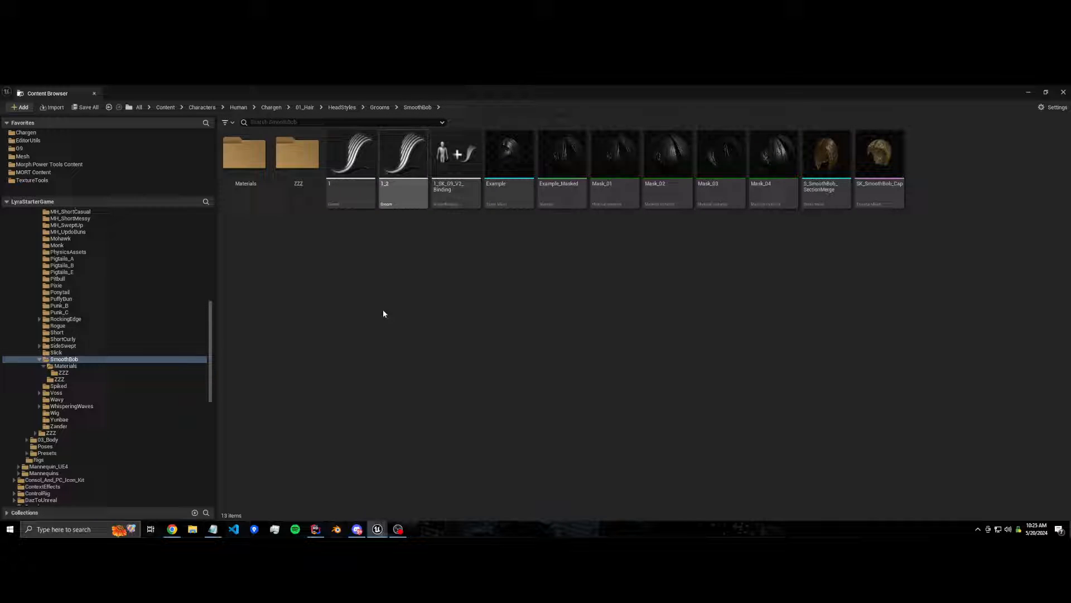
# Start a texture-binning section merge on Example with an LOD configuration and its sections added
pyautogui.rightClick(509, 153)
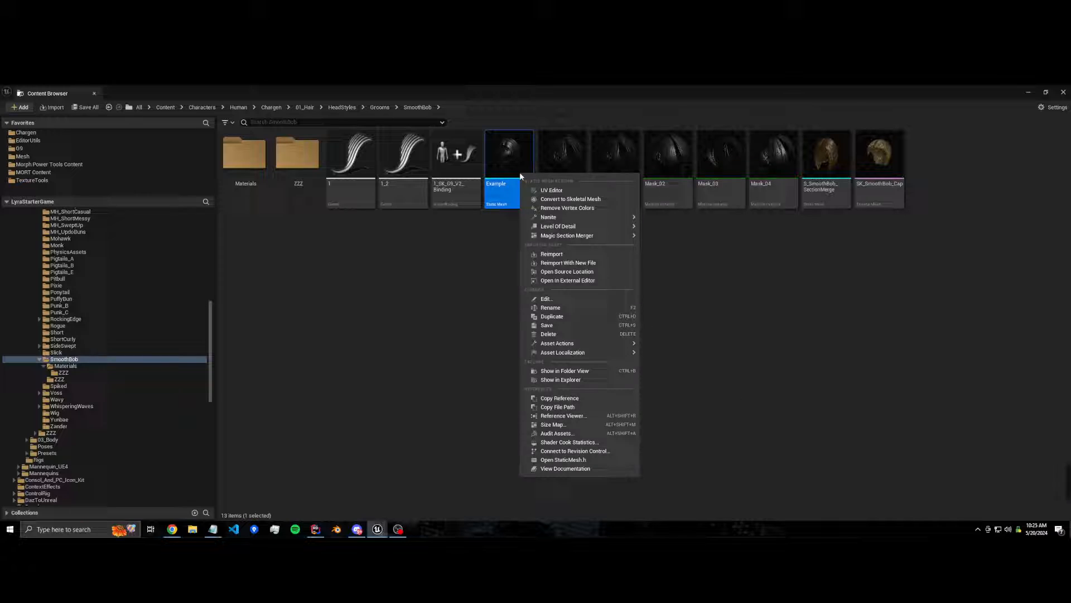
pyautogui.moveTo(567, 235)
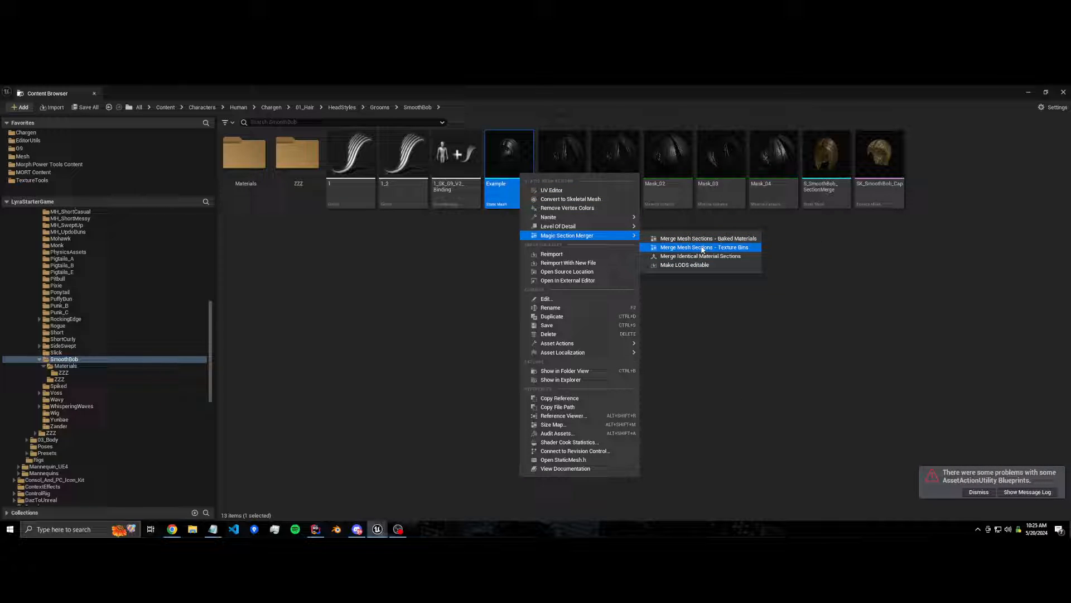
pyautogui.click(704, 246)
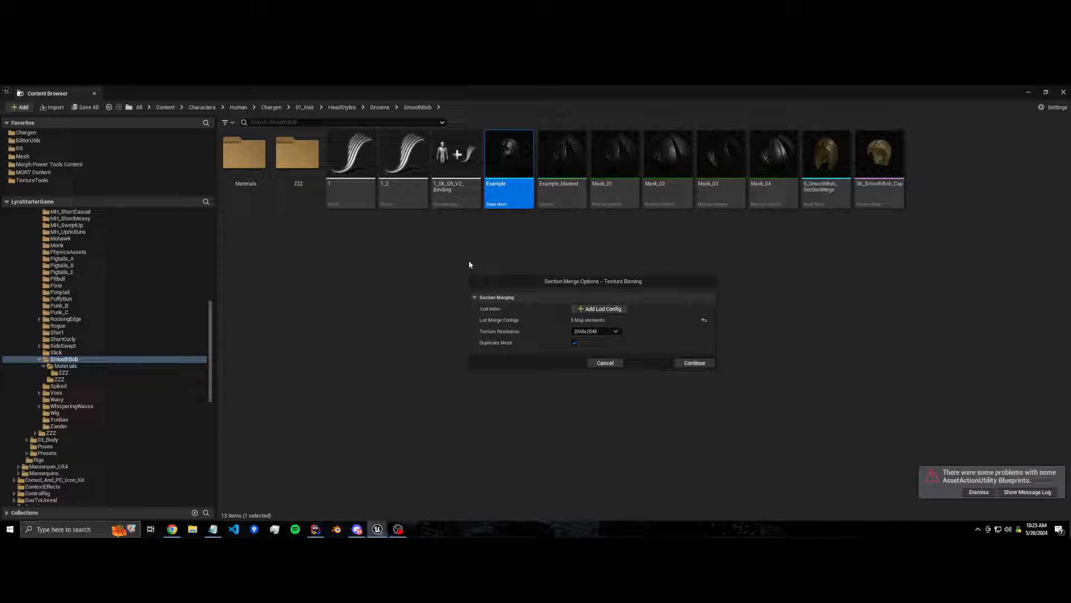
pyautogui.click(598, 308)
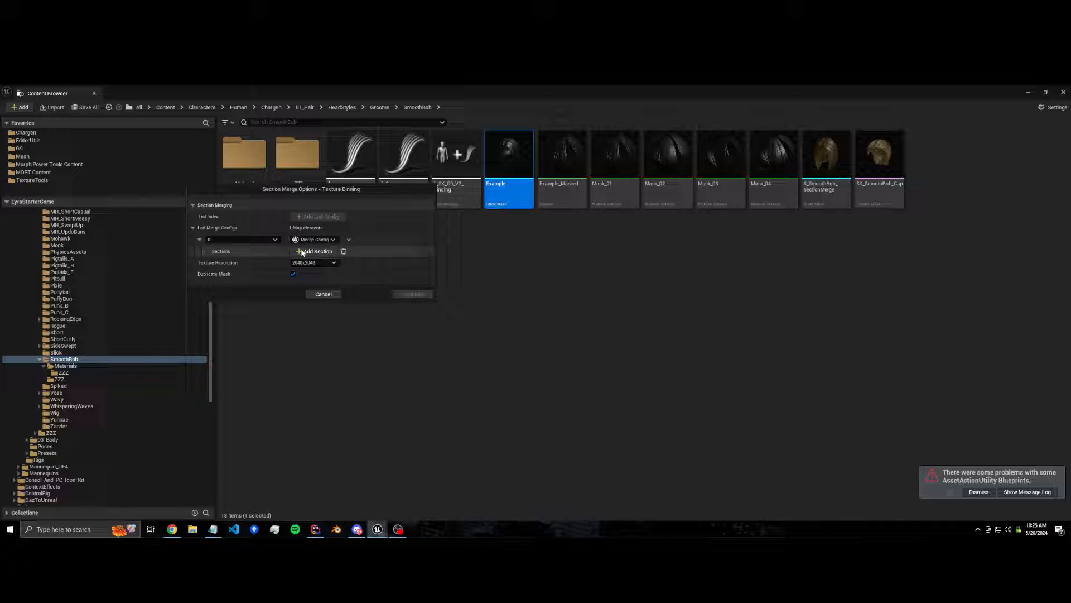
pyautogui.click(207, 251)
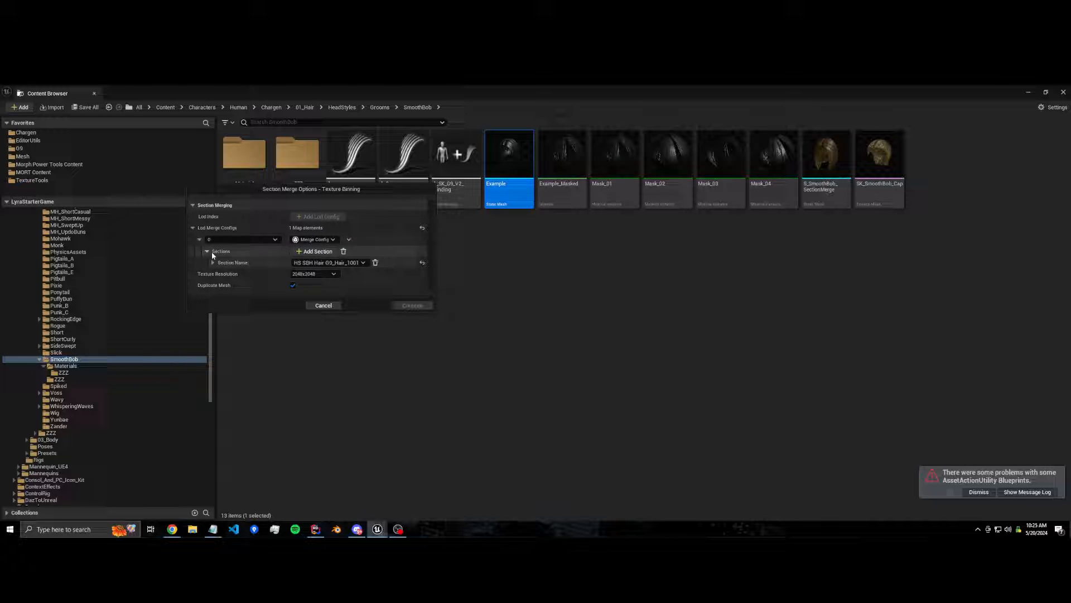
pyautogui.click(208, 251)
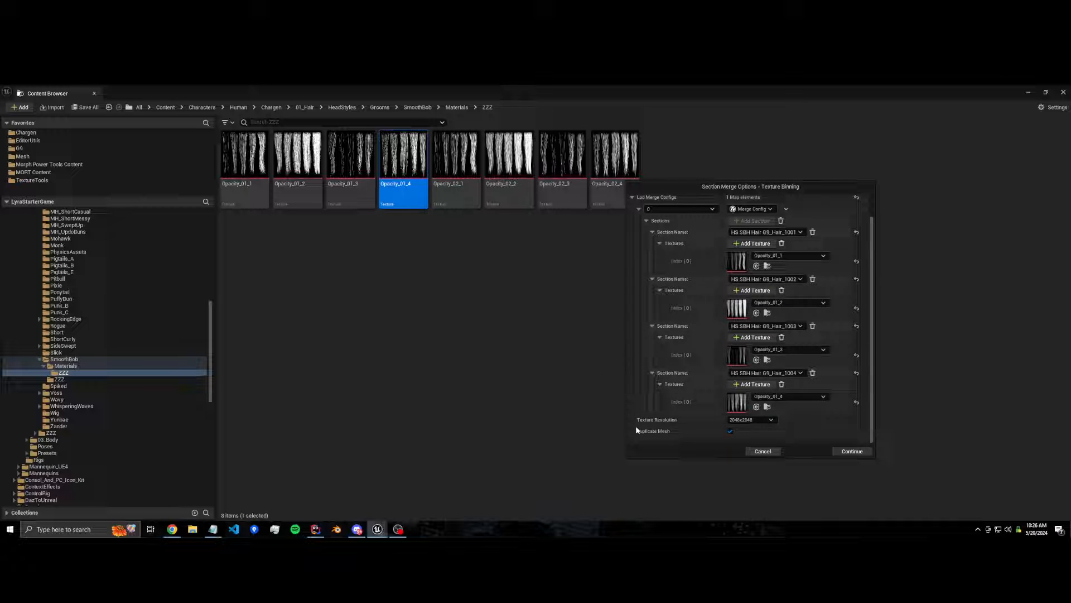
# Set the binned texture resolution to 2048x2048 and run the merge
pyautogui.click(751, 420)
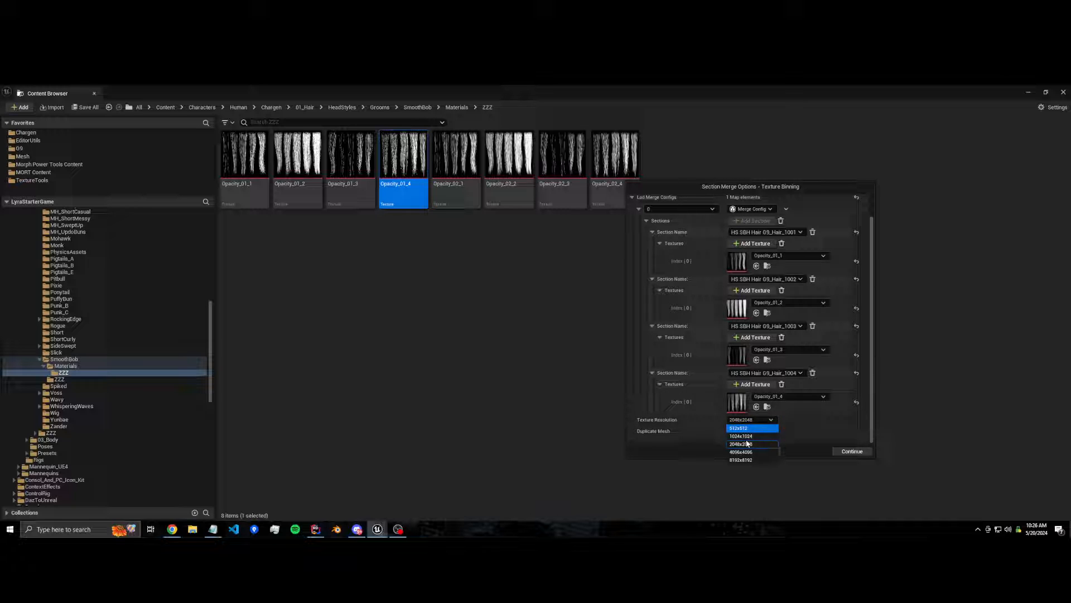
pyautogui.click(740, 443)
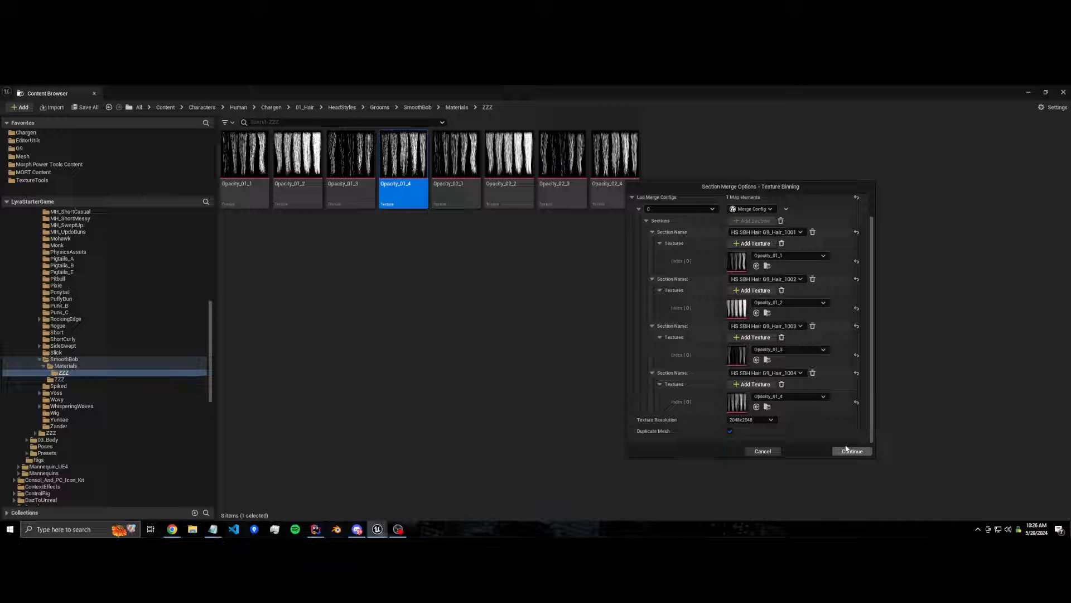
pyautogui.click(850, 450)
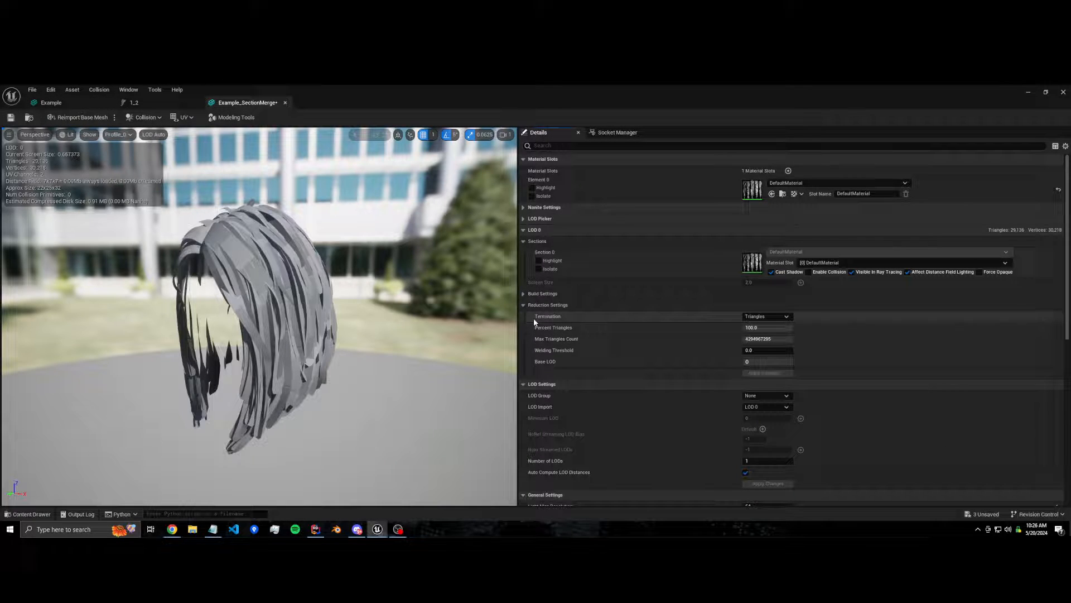
pyautogui.moveTo(751, 189)
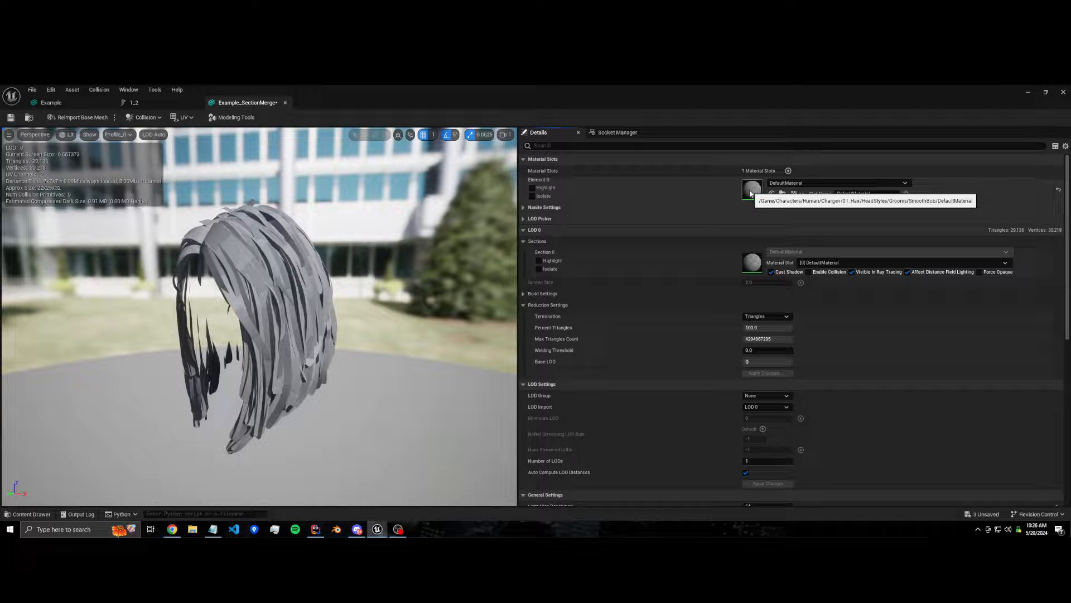
# Display a UV channel to view the merged hair mesh's UV layout
pyautogui.click(185, 117)
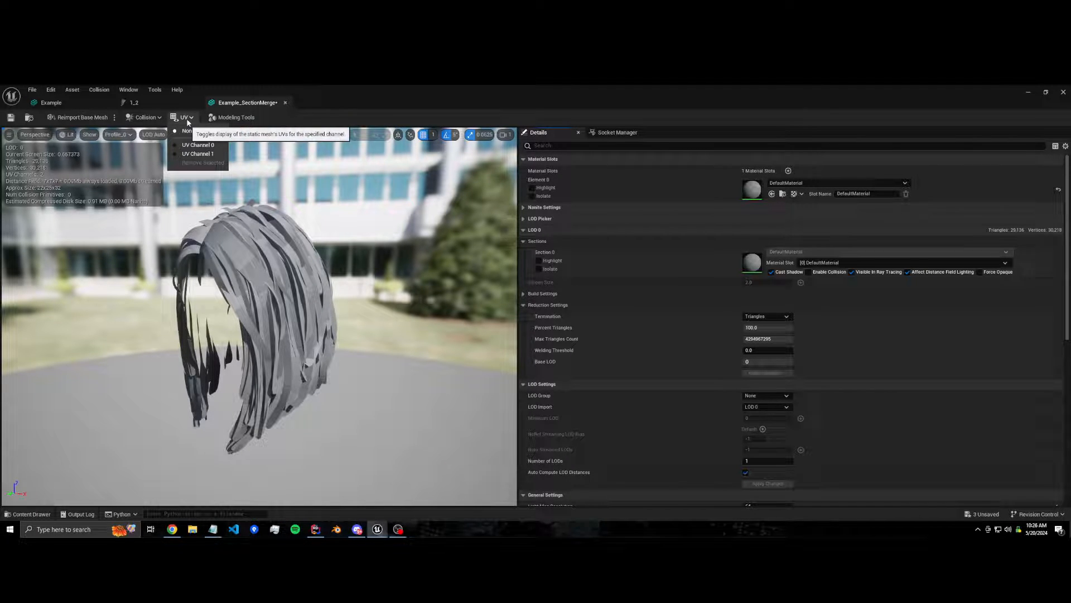
pyautogui.click(199, 144)
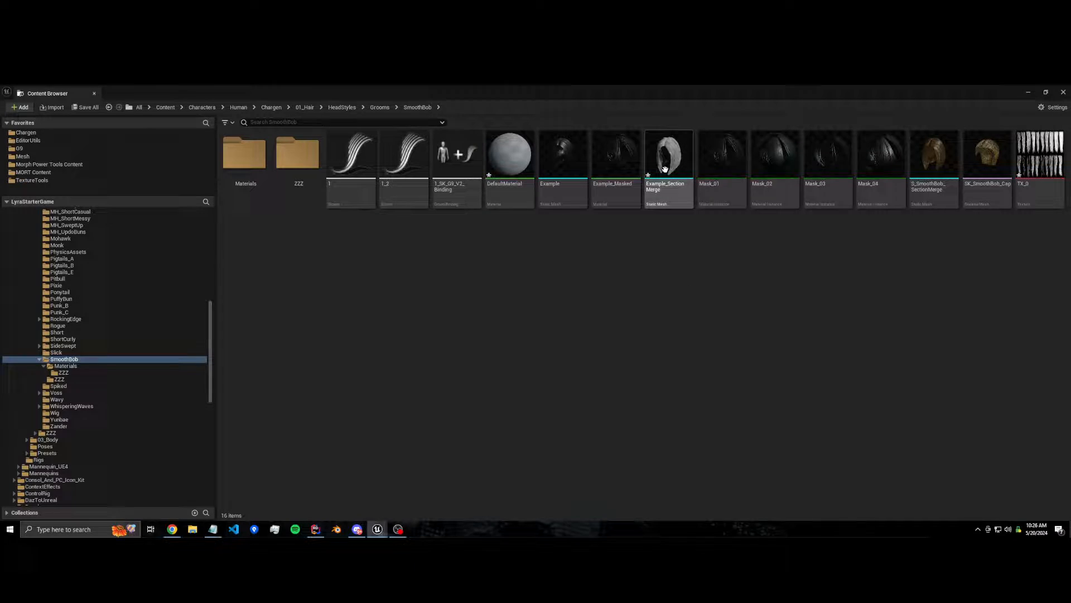
# Open Example_SectionMerge in the Static Mesh Editor docked beside the SmoothBob assets
pyautogui.doubleClick(667, 152)
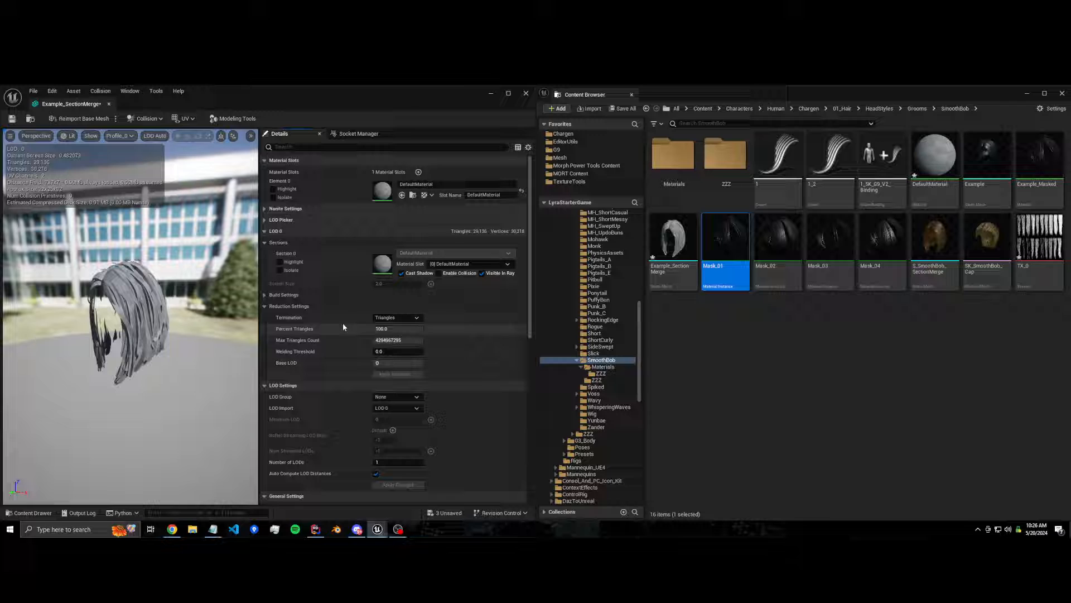
pyautogui.click(402, 194)
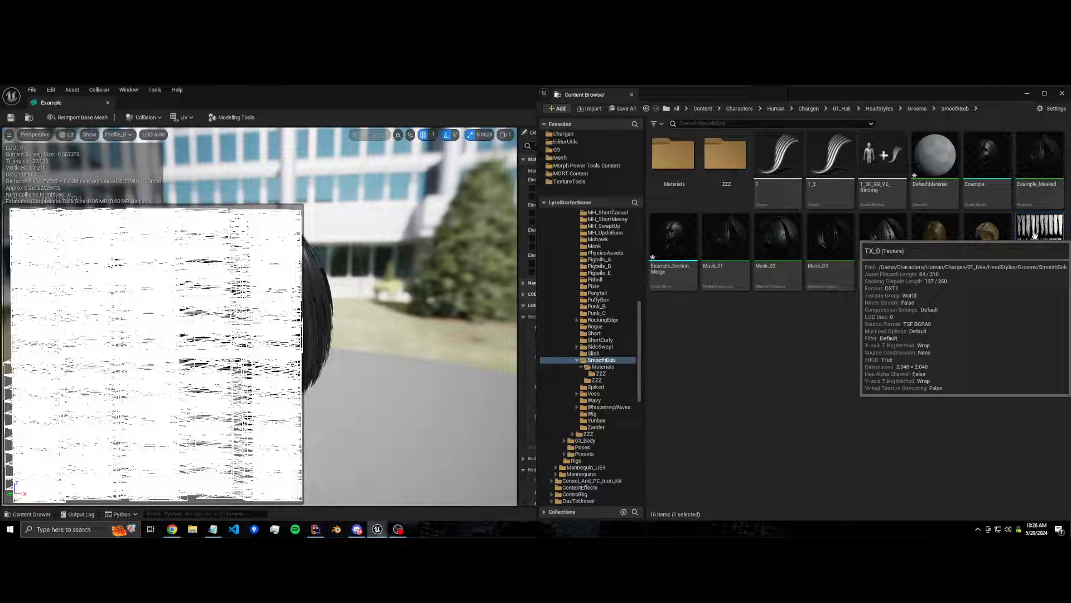
# Inspect the TX_0 atlas texture before assigning Mask_01 to the merged mesh
pyautogui.doubleClick(1039, 232)
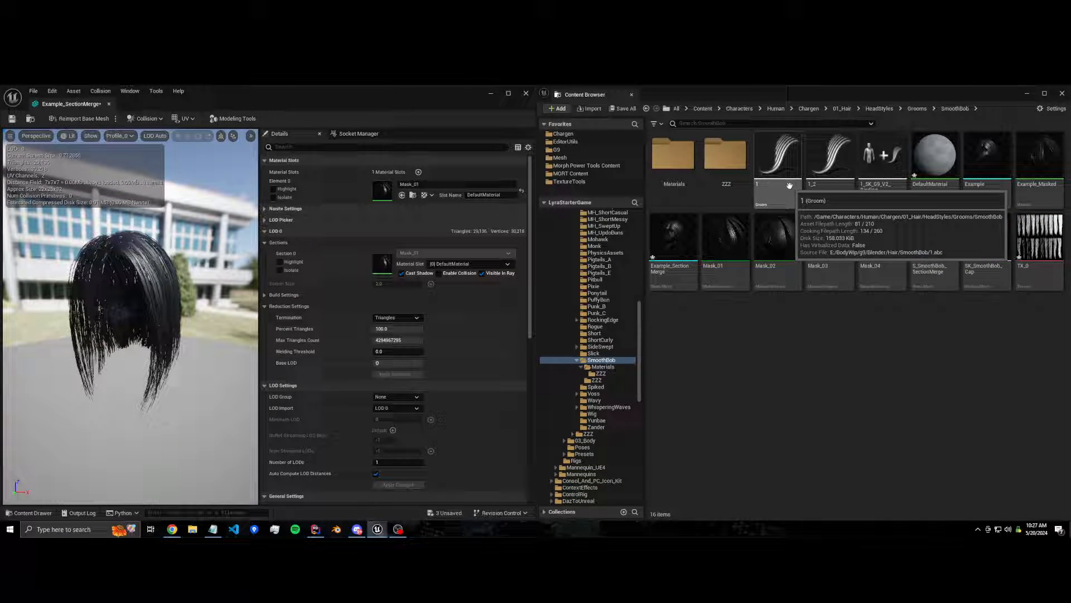
# Set the 1_2 groom's LOD 0 Geometry Type to Cards
pyautogui.doubleClick(829, 154)
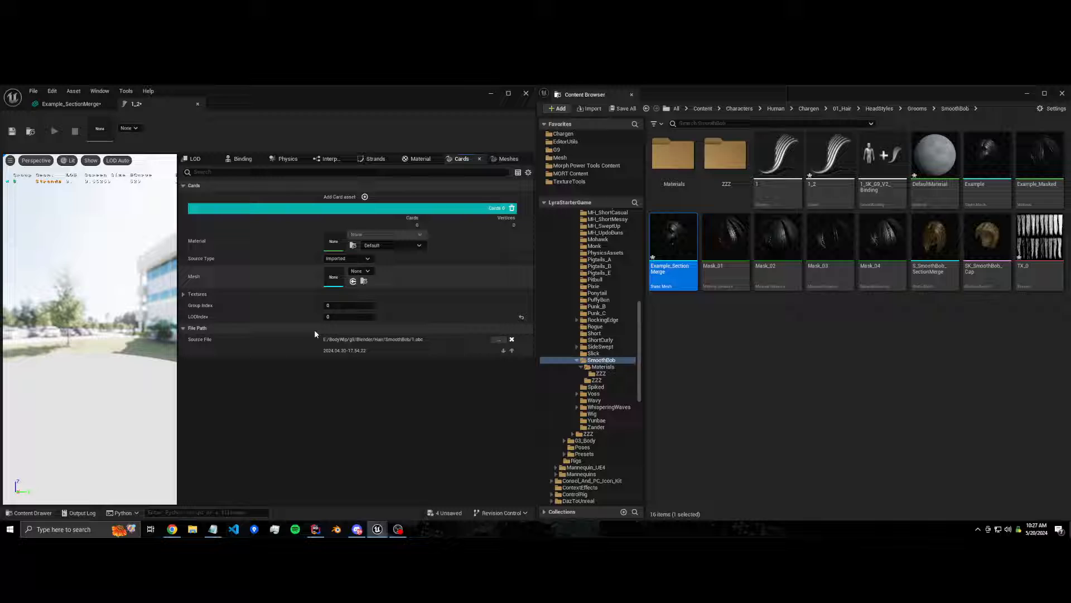
pyautogui.click(195, 158)
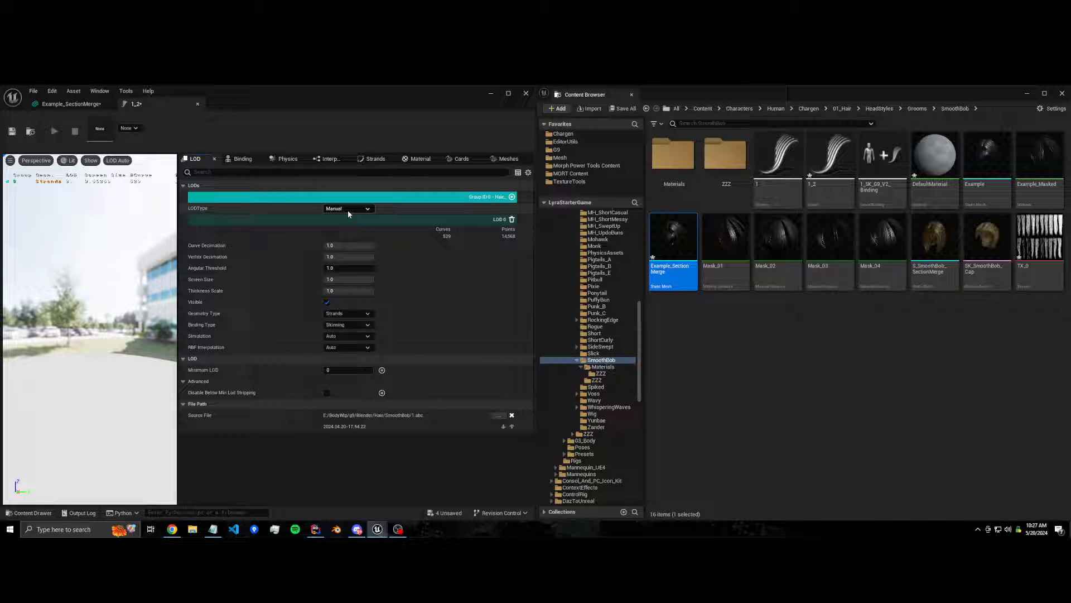
pyautogui.click(348, 313)
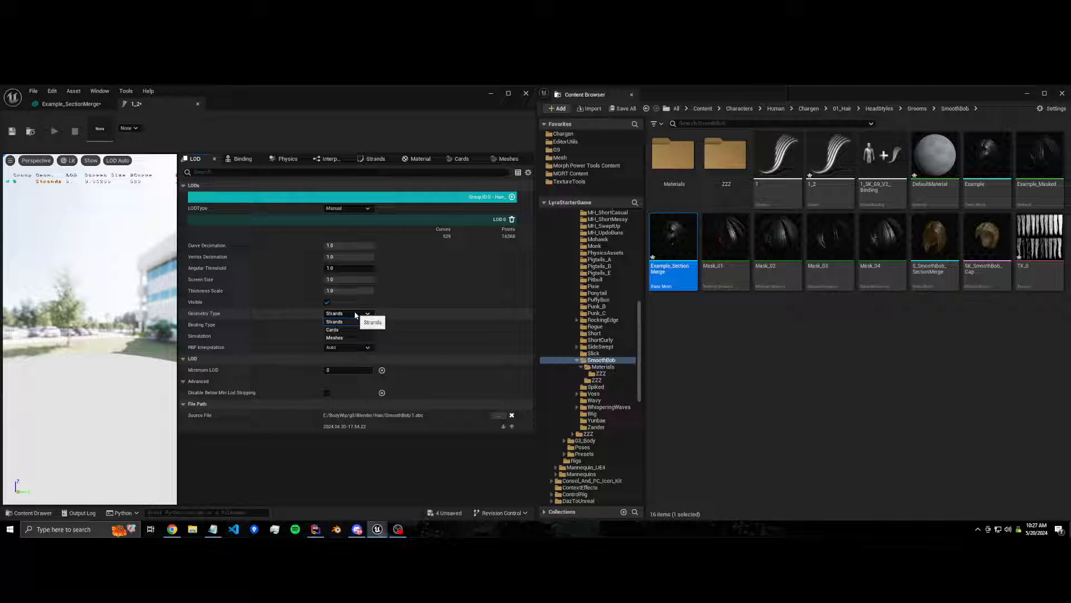
pyautogui.click(332, 329)
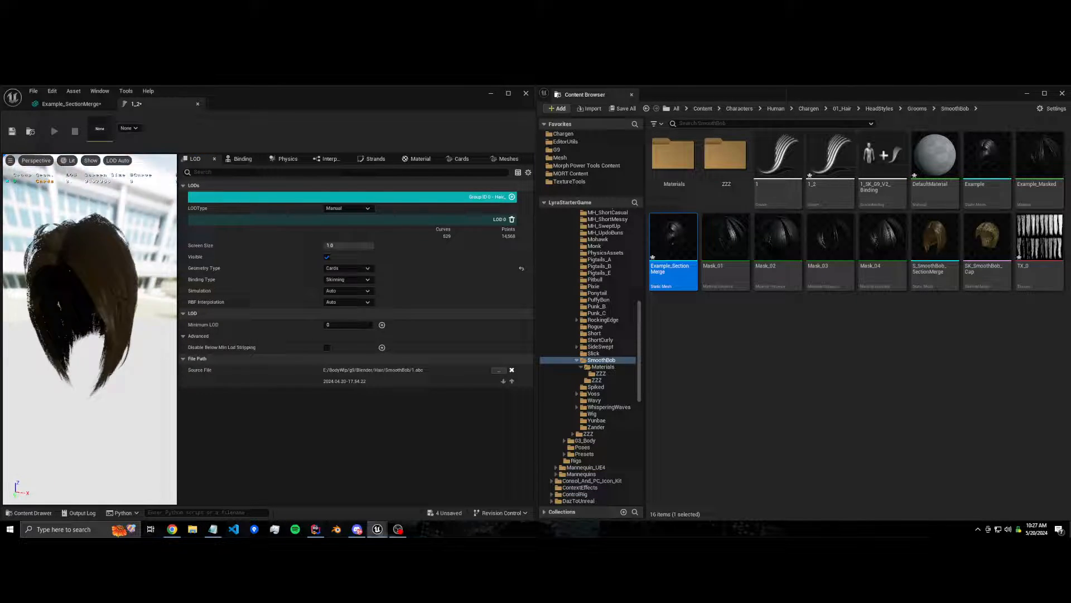
# Add a second material slot to the groom's materials
pyautogui.click(421, 159)
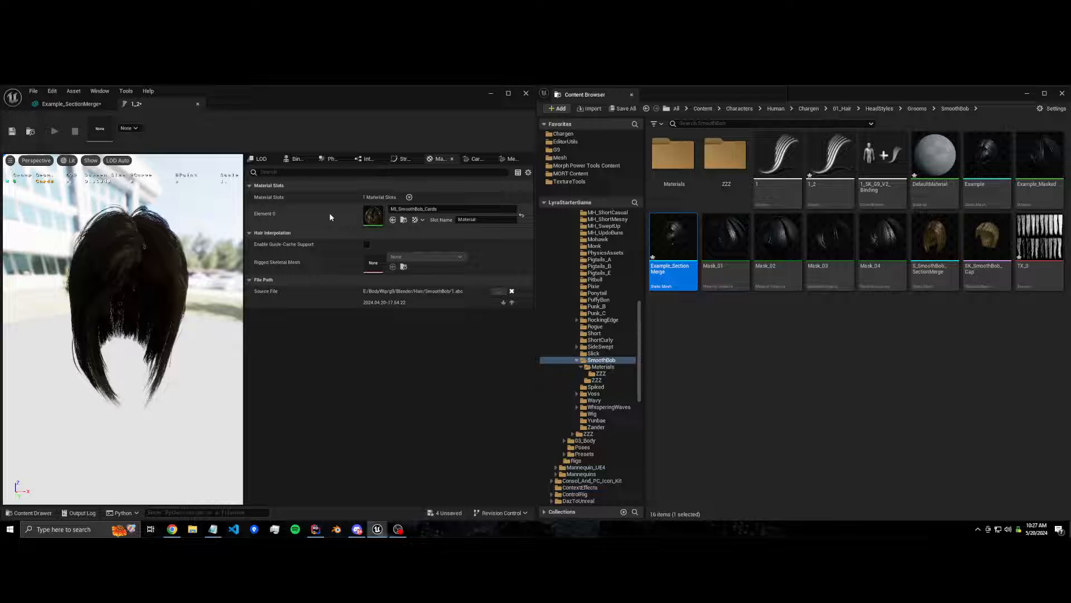
pyautogui.click(409, 196)
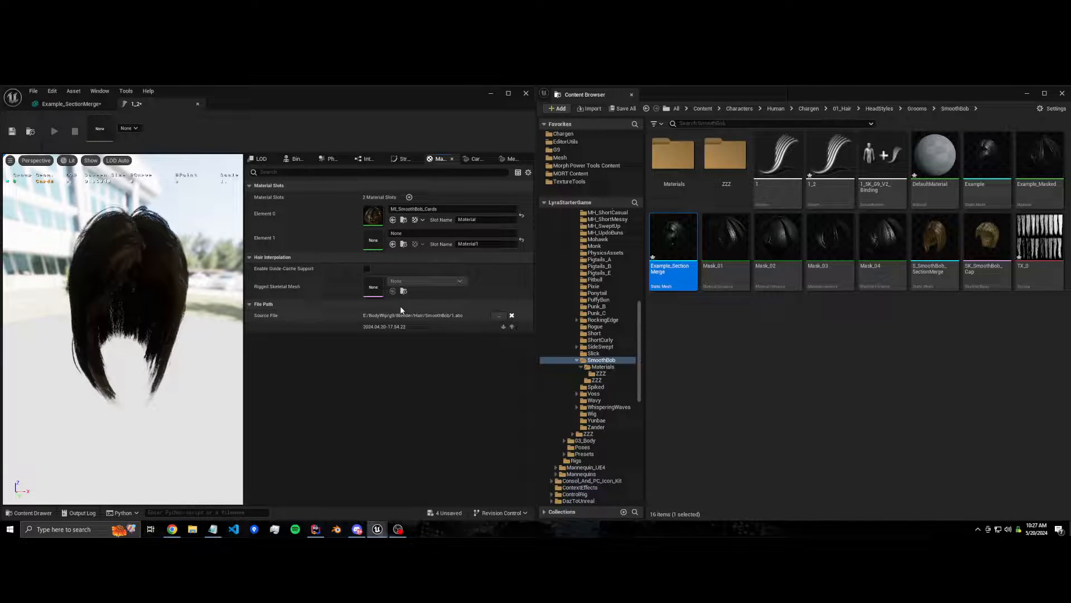